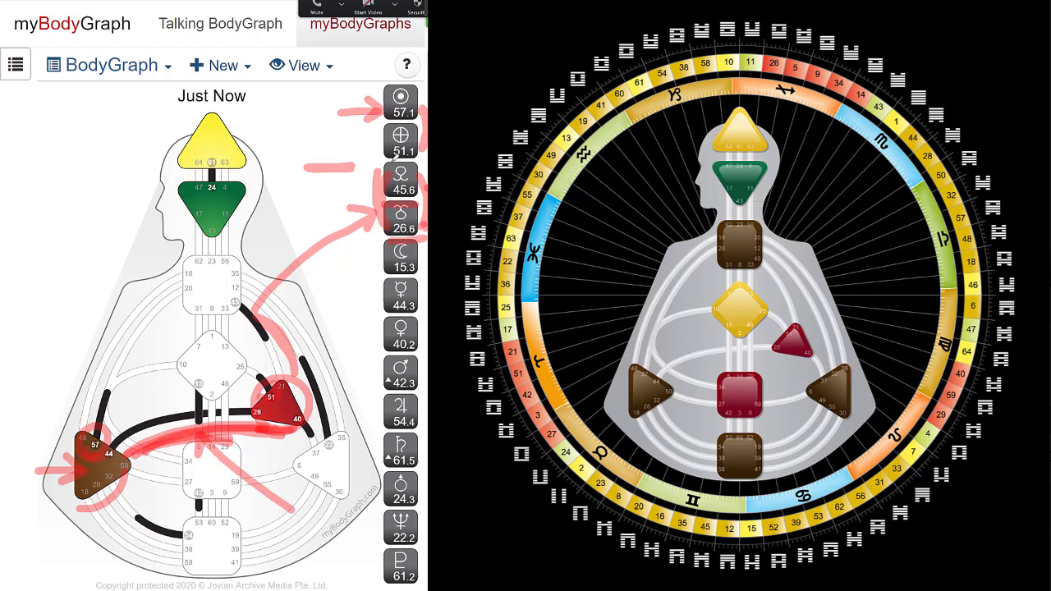
click(400, 140)
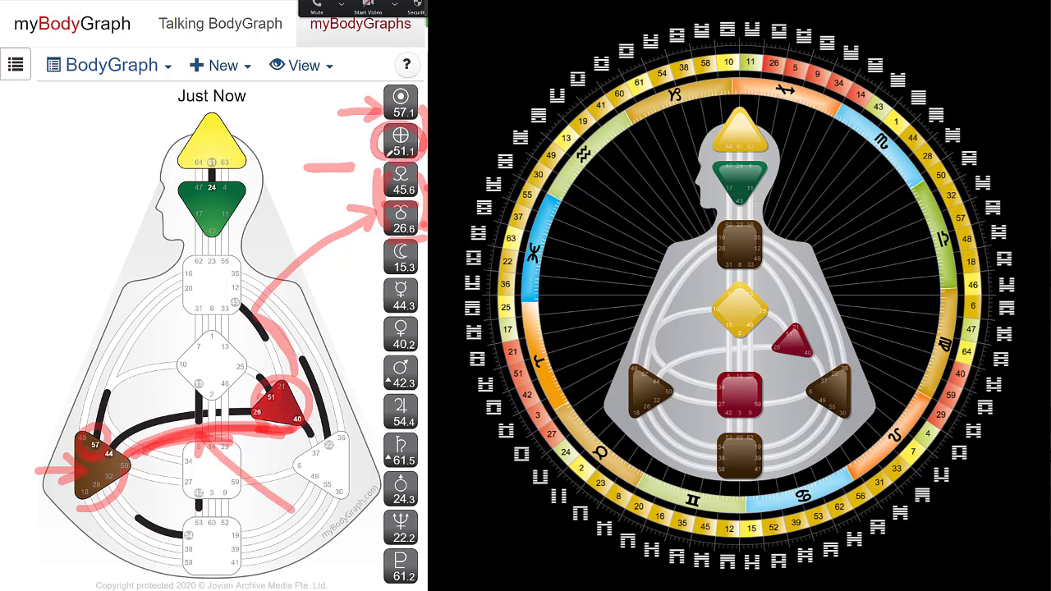